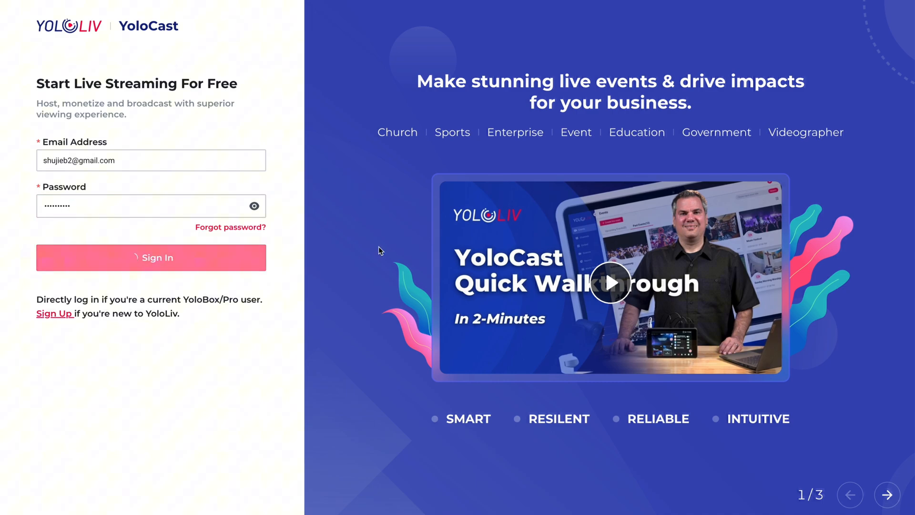
Sign in to YoloCast and land on the empty Live Events page
click(151, 257)
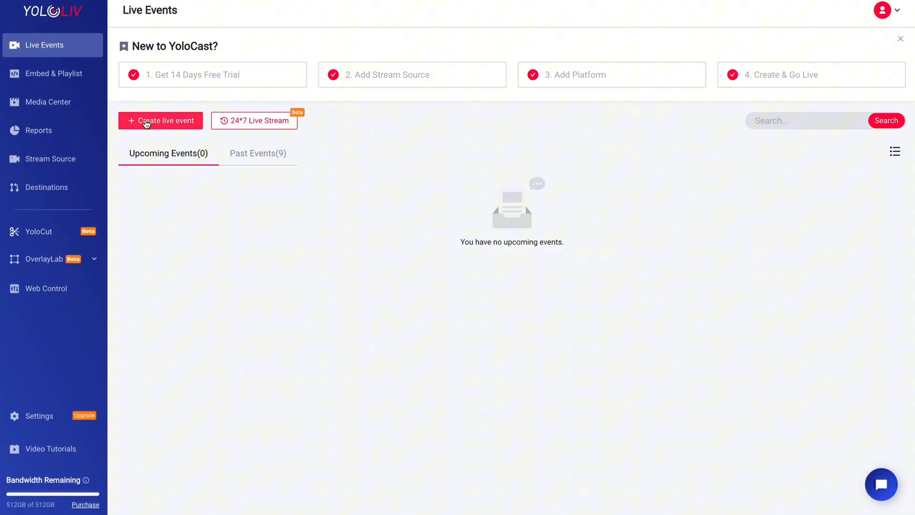
Begin a new YoloBox live event titled TEST and reach its Start Date field
click(160, 120)
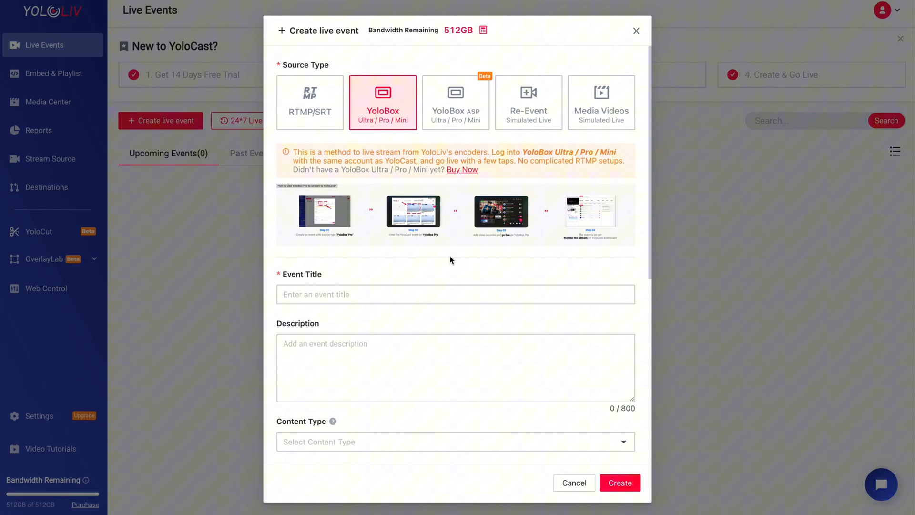
text(TEST)
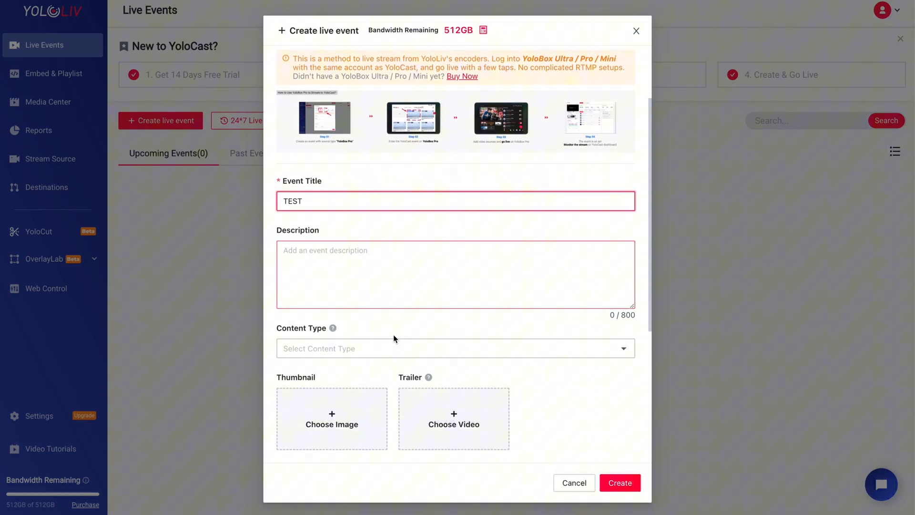
click(456, 354)
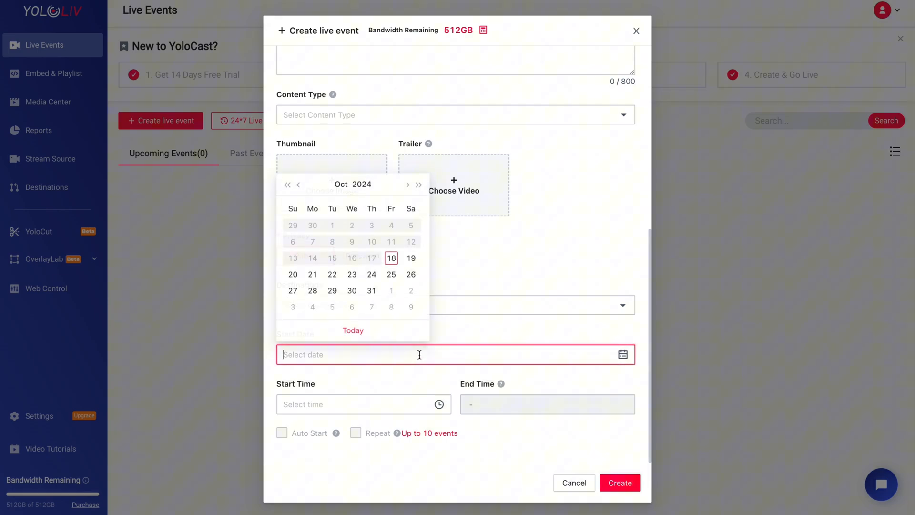
Set the event to Oct 20, 2024 from 6:00 pm to 10:00 pm and enable Repeat
click(293, 274)
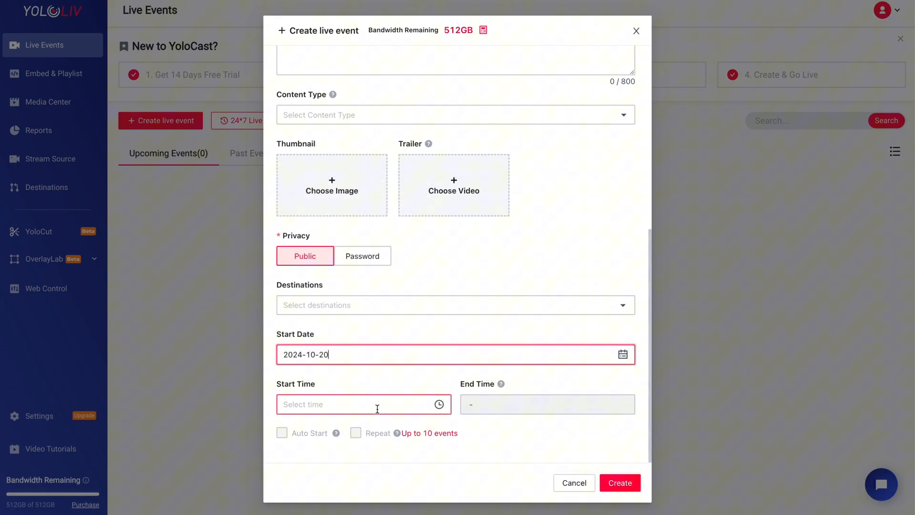
click(362, 404)
text(6:00 pm)
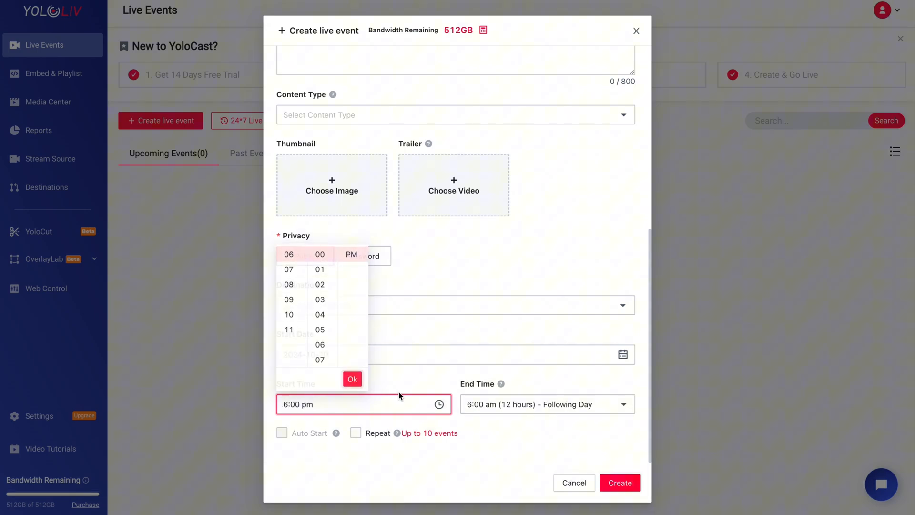
click(547, 404)
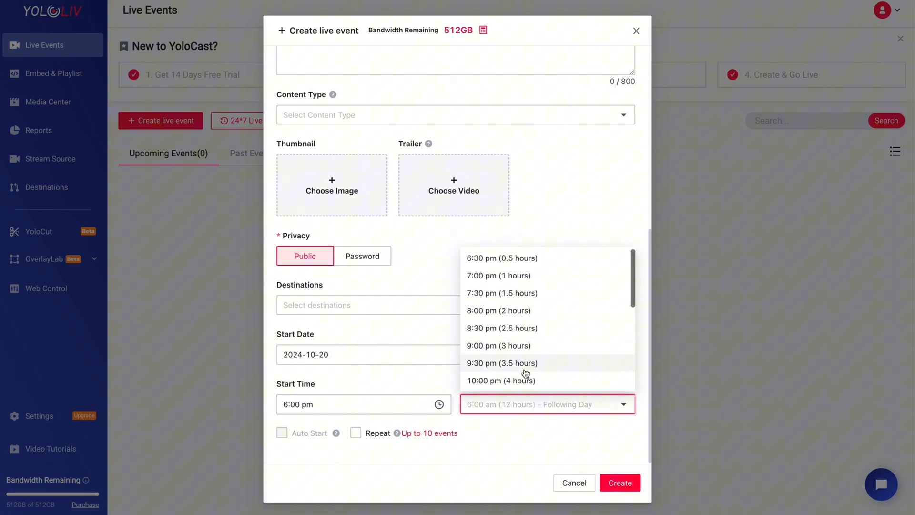
click(500, 381)
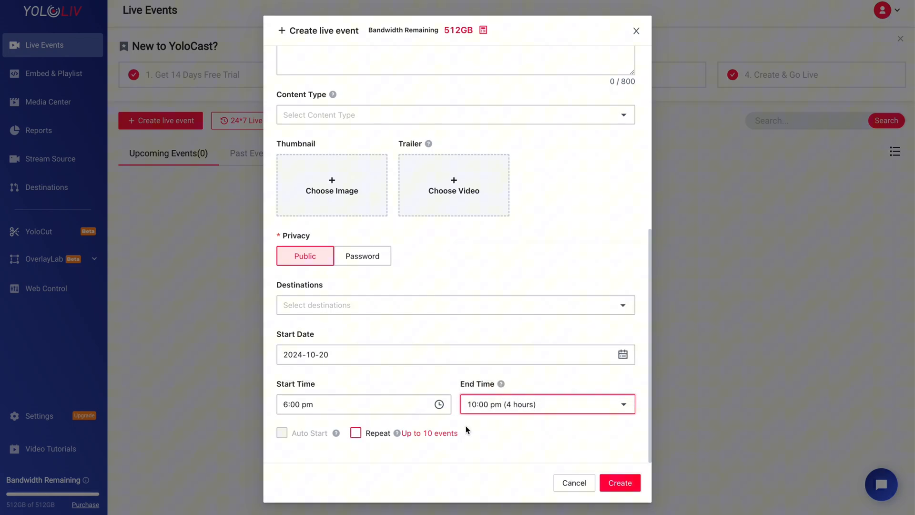
click(356, 432)
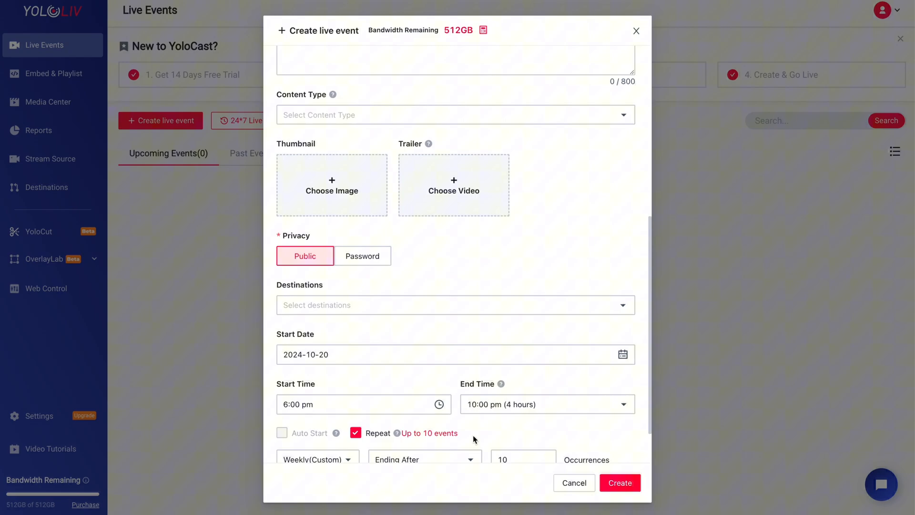
Try the weekly-on-Sundays repeat frequency and review the ending options
click(317, 404)
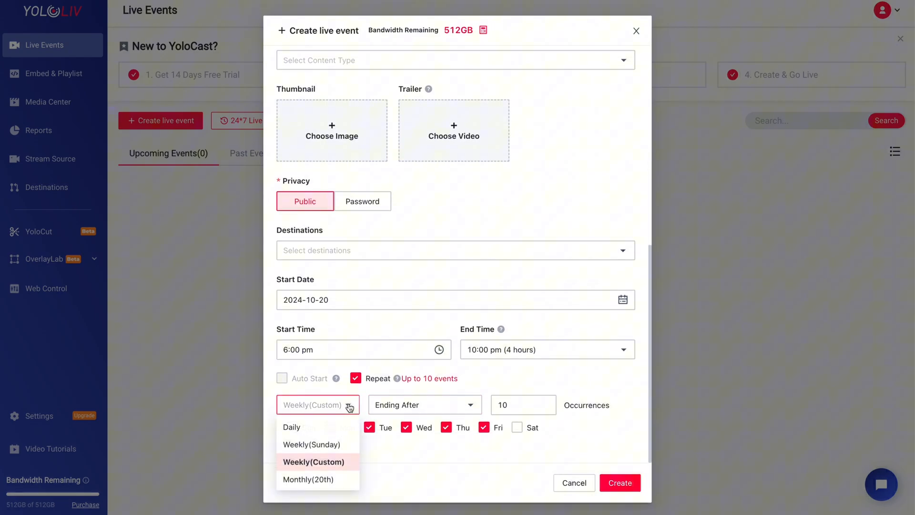
click(312, 445)
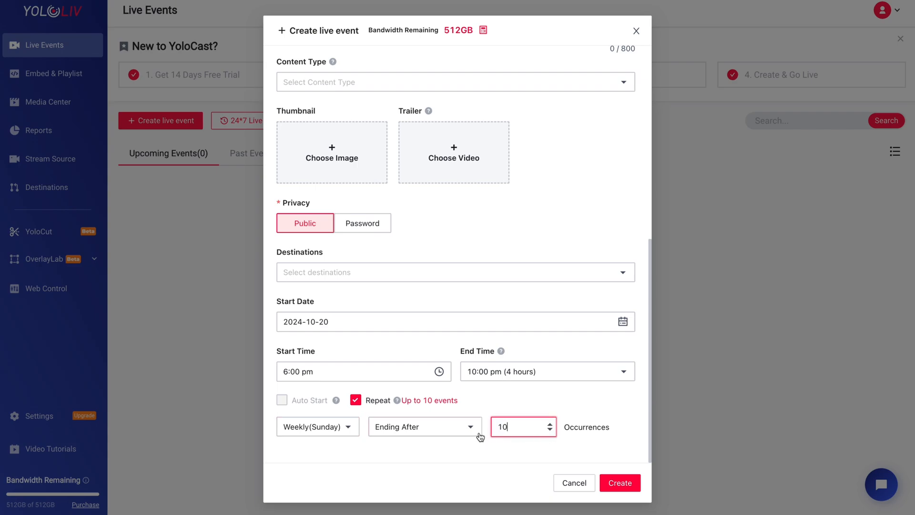
click(424, 426)
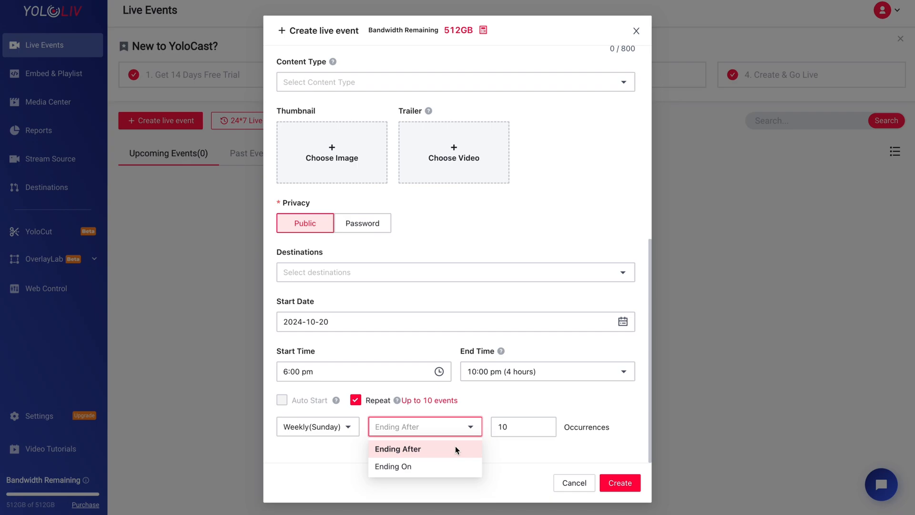
click(317, 426)
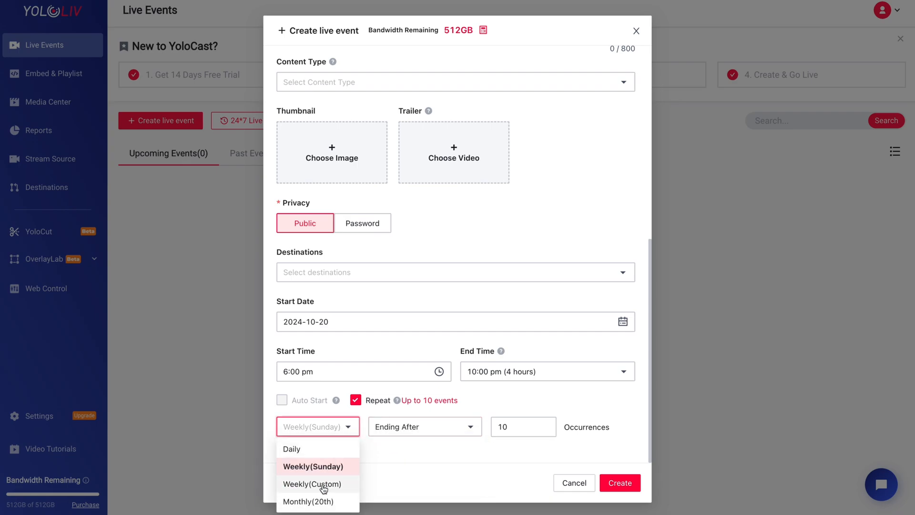
Try custom-weekday repetition, then switch to monthly on the 20th, ending after 10 occurrences
click(312, 483)
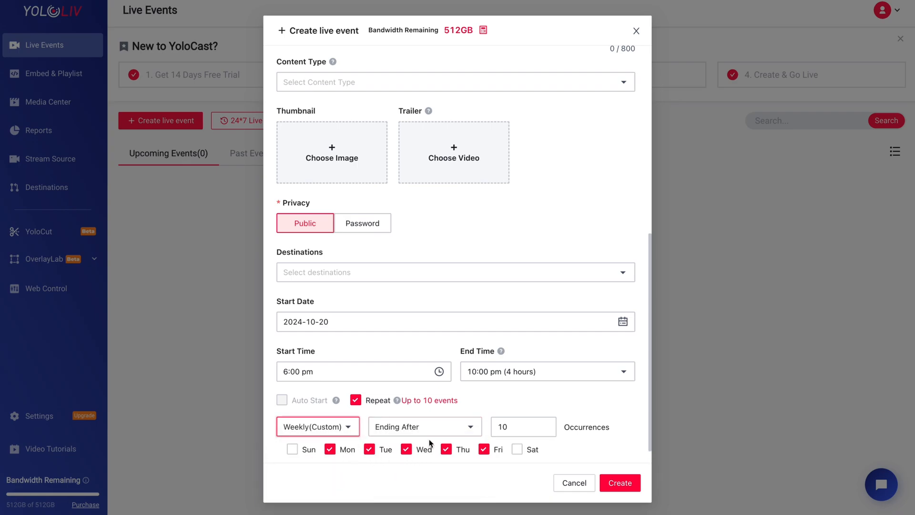
click(291, 449)
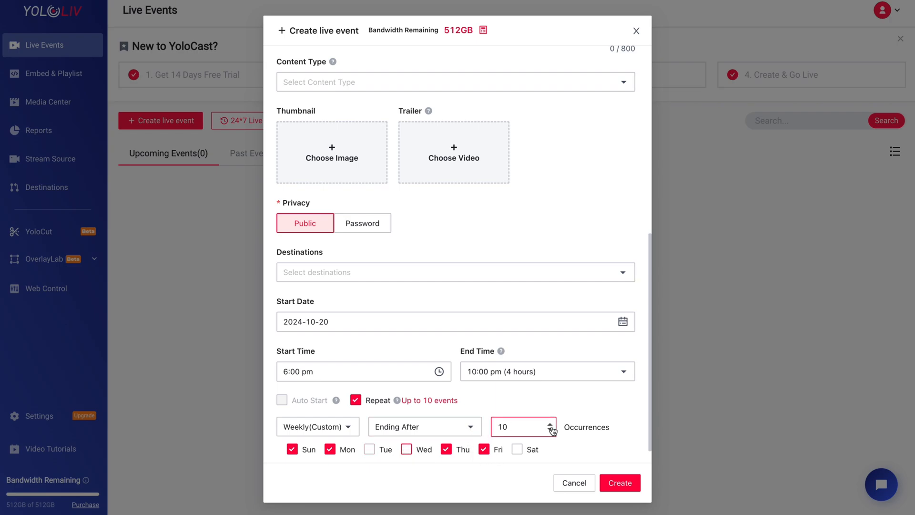
click(317, 426)
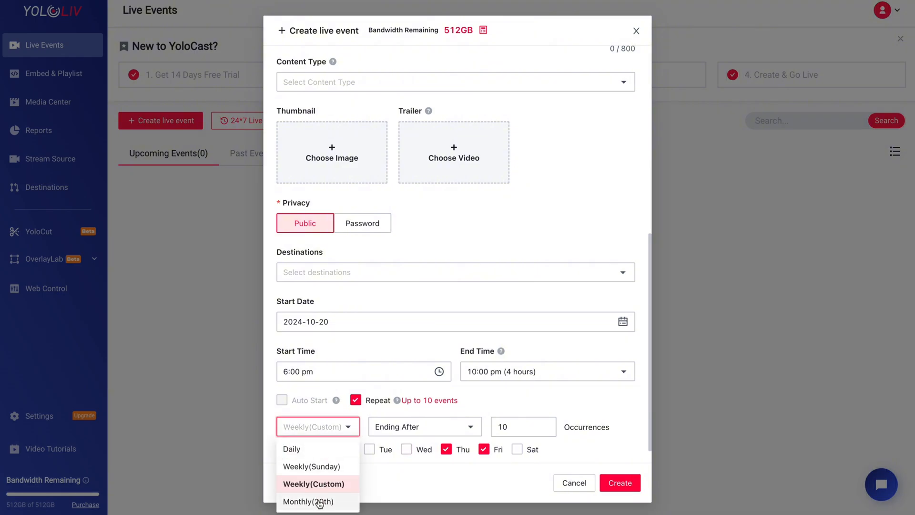
click(308, 501)
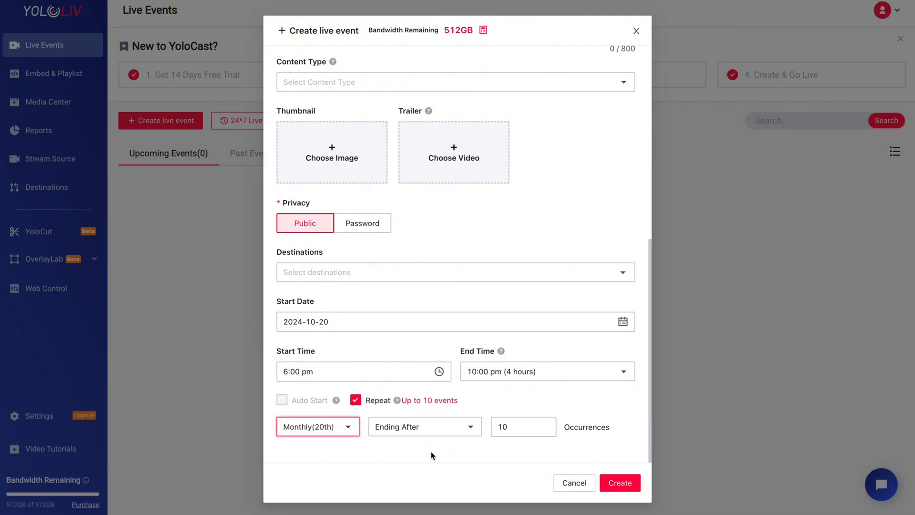
mouse_move(364, 431)
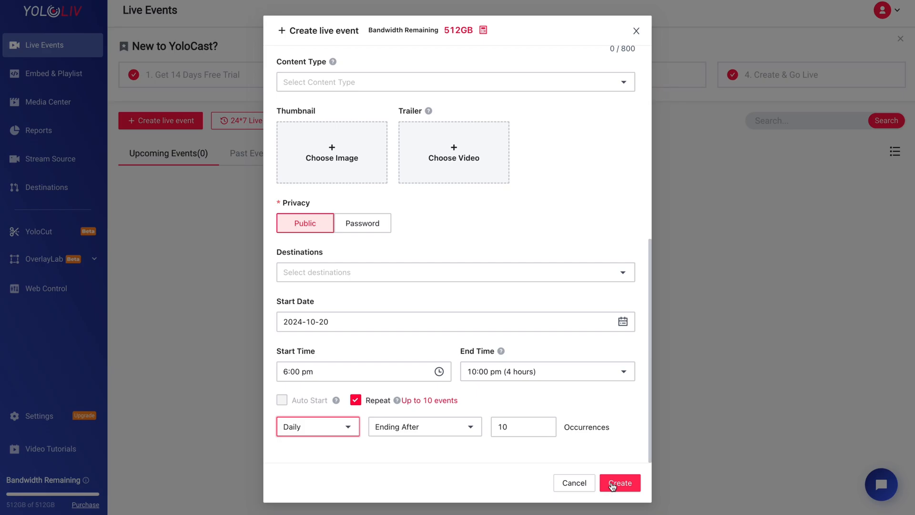
Create the recurring event, yielding ten TEST events Oct 20–29, 2024 at 6:00 PM
click(620, 482)
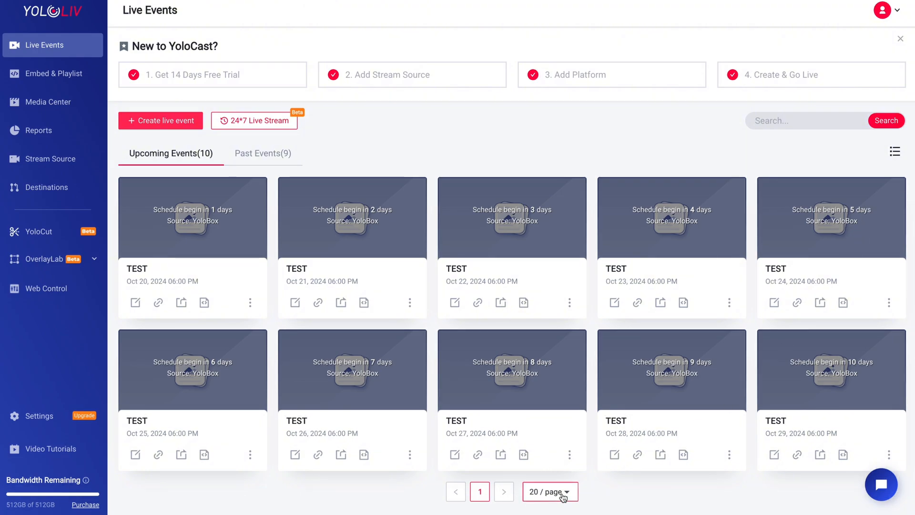
mouse_move(607, 495)
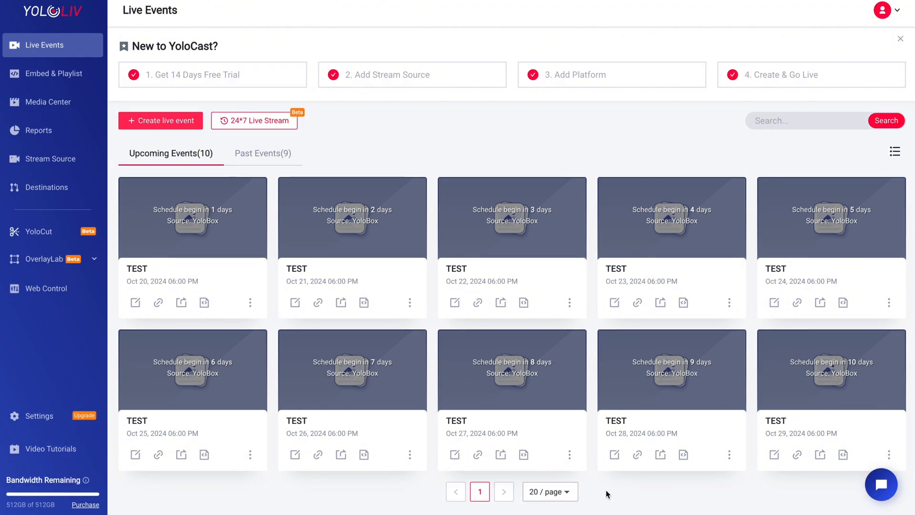